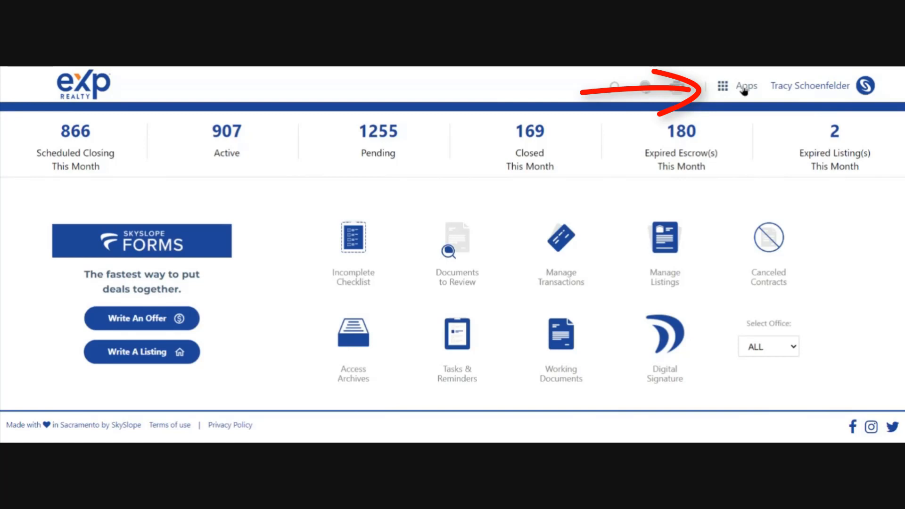
- Switch from the eXp dashboard to SkySlope Forms via the Apps menu
{"action": "left_click", "coordinate": [722, 86]}
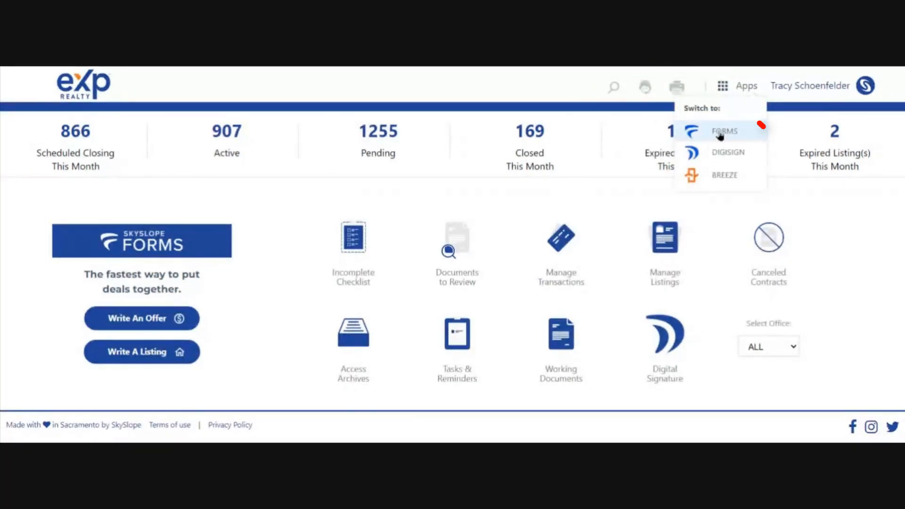
{"action": "left_click", "coordinate": [724, 131]}
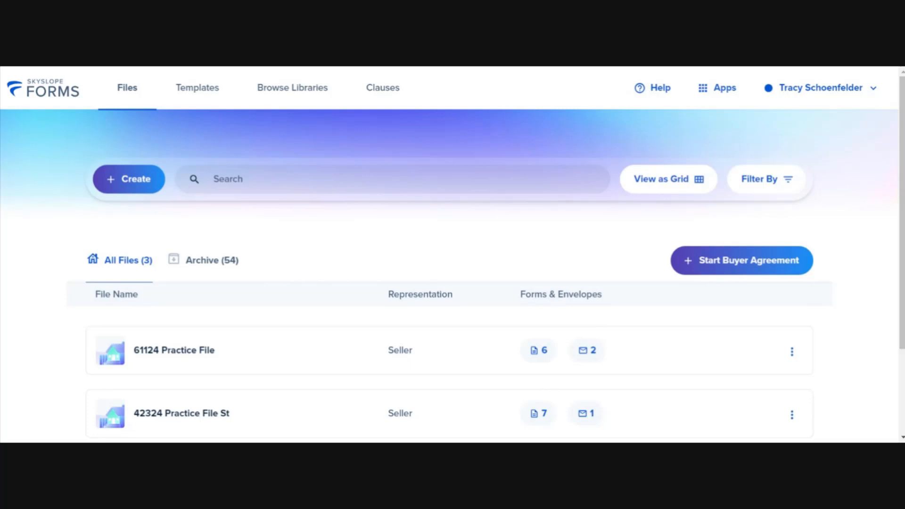
{"action": "mouse_move", "coordinate": [293, 87]}
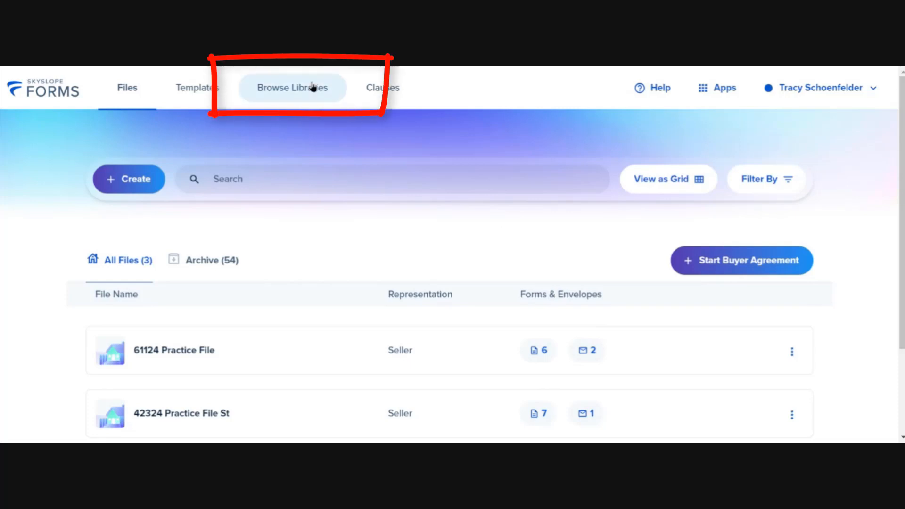
{"action": "mouse_move", "coordinate": [329, 169]}
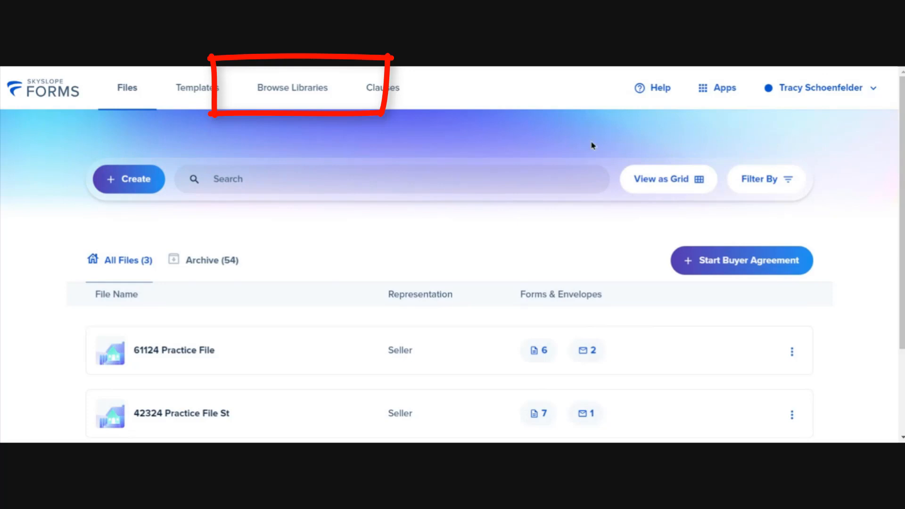
- Go to the Libraries settings listing the connected IAR, MORE and RAFV libraries
{"action": "left_click", "coordinate": [821, 86]}
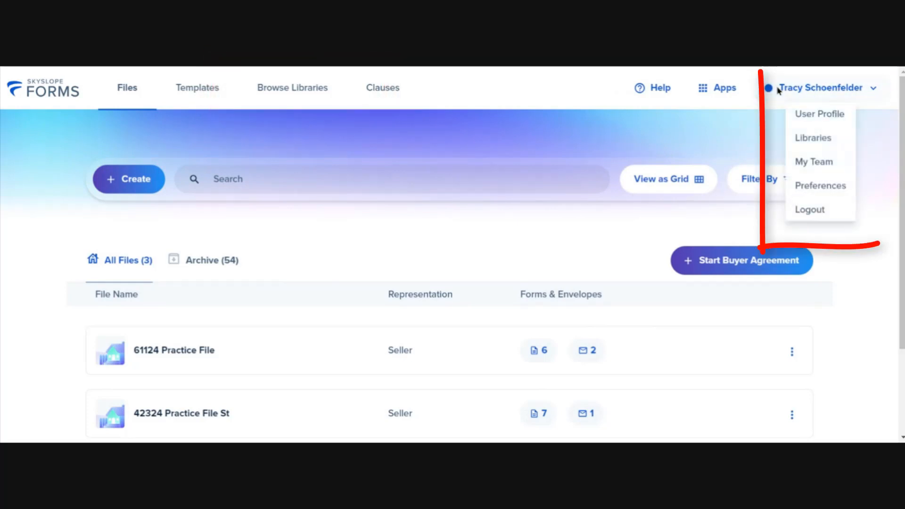
{"action": "mouse_move", "coordinate": [813, 138]}
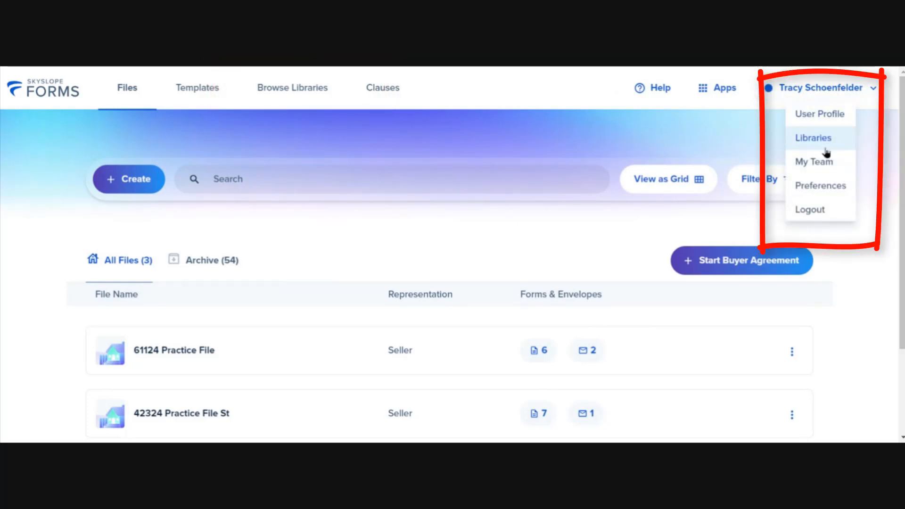
{"action": "left_click", "coordinate": [814, 137]}
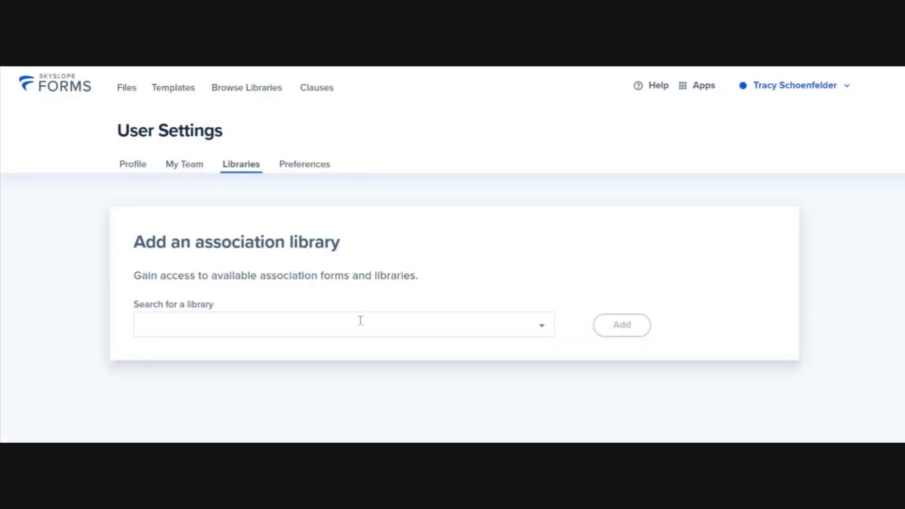
{"action": "scroll", "scroll_direction": "down", "scroll_amount": 3}
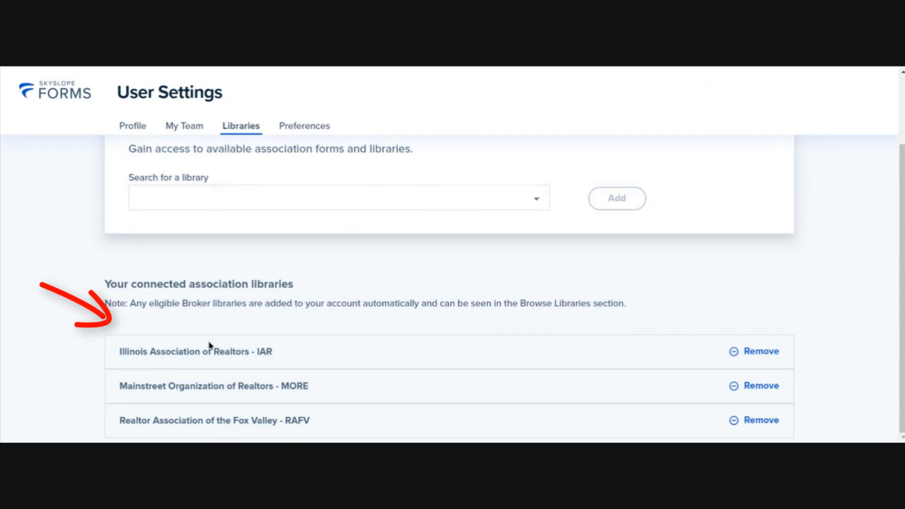
{"action": "mouse_move", "coordinate": [321, 354]}
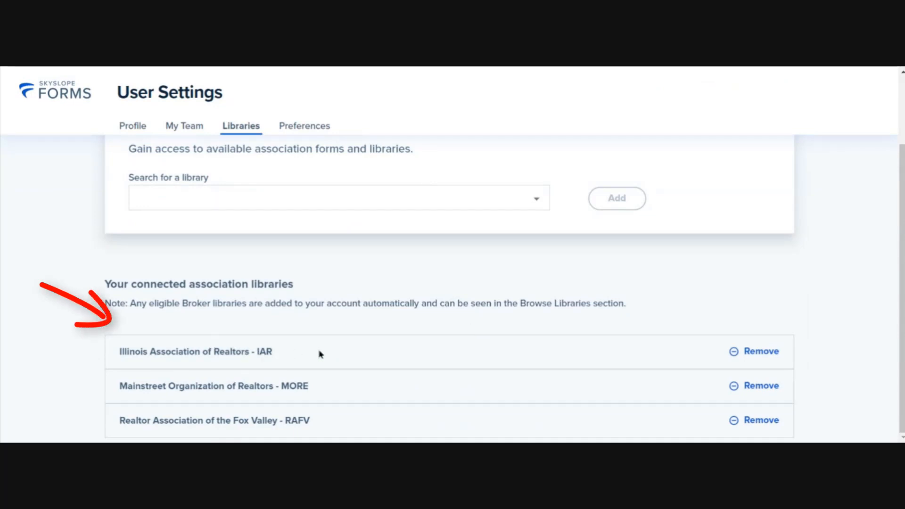
{"action": "mouse_move", "coordinate": [599, 238]}
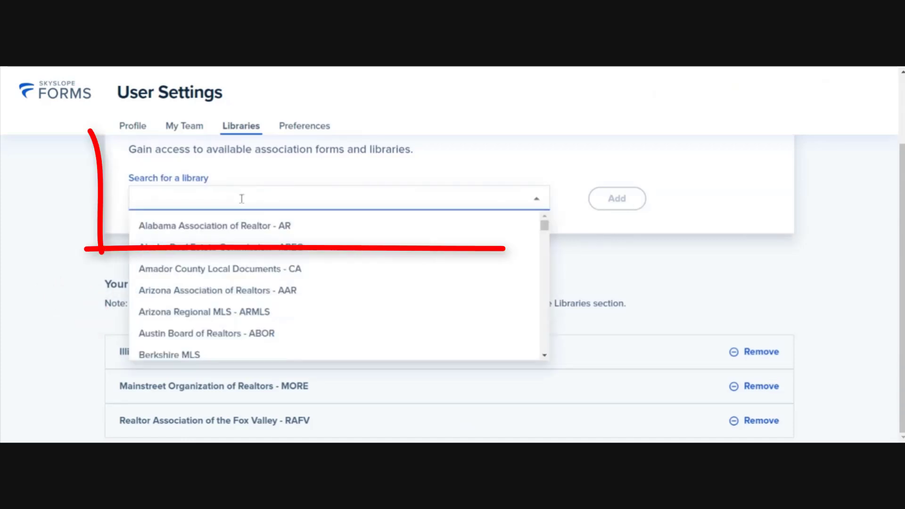
- Search the library dropdown for Chicago Association of Realtors, select it, then clear the field
{"action": "type", "text": "chica"}
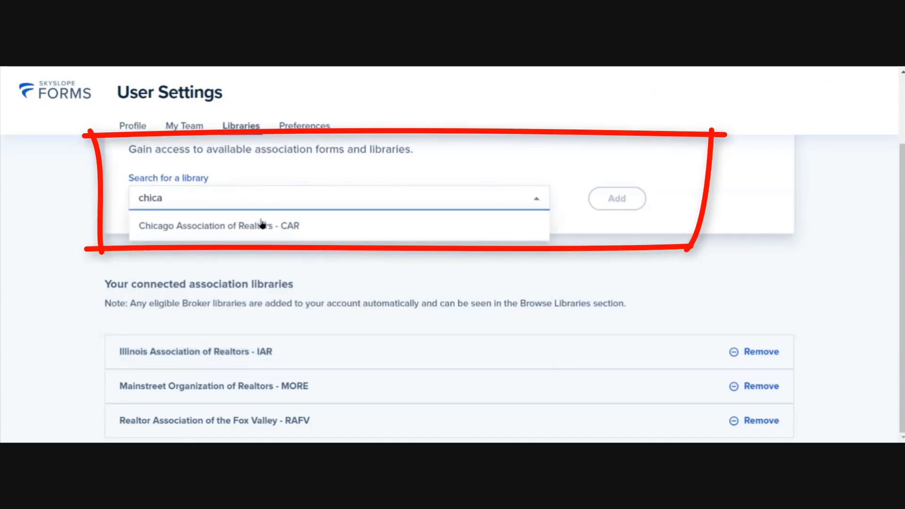
{"action": "left_click", "coordinate": [215, 226]}
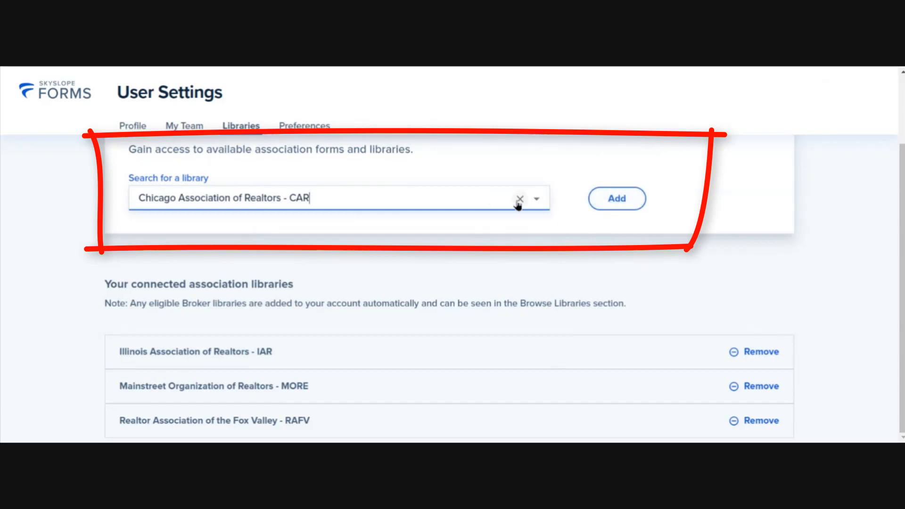
{"action": "left_click", "coordinate": [519, 198]}
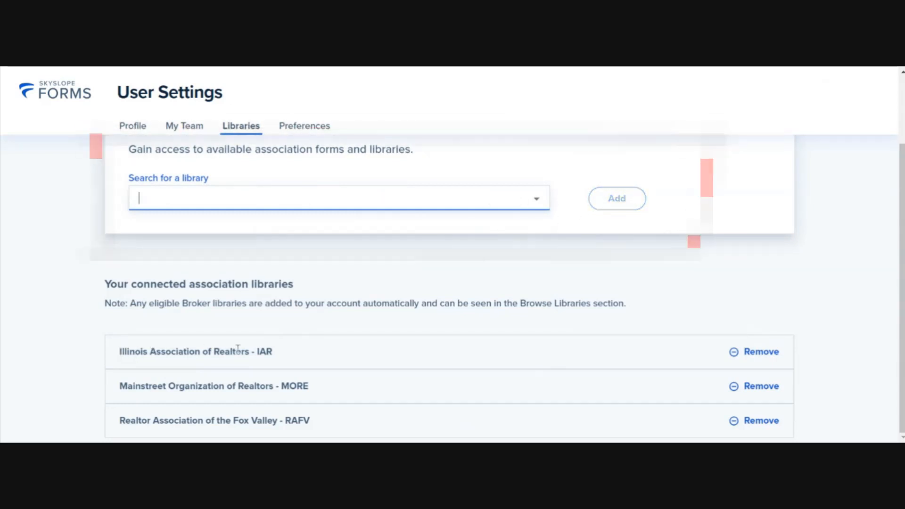
{"action": "scroll", "scroll_direction": "up", "scroll_amount": 3}
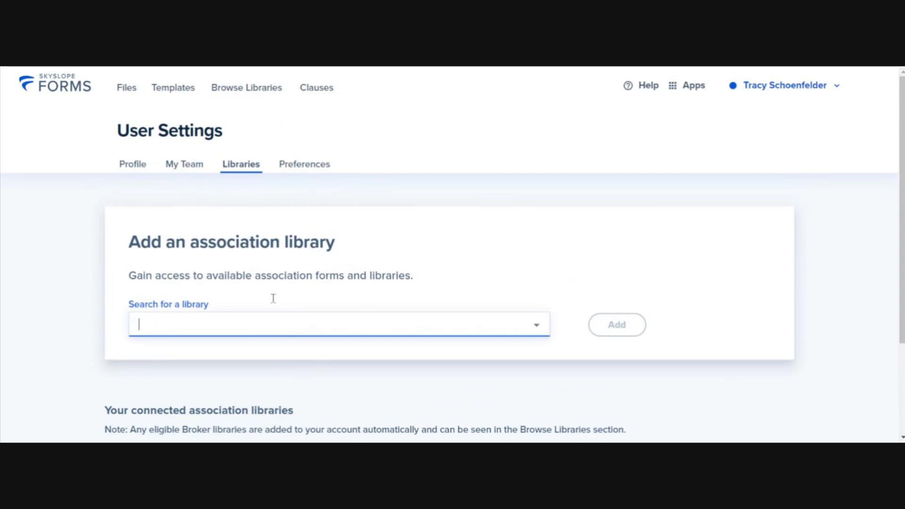
{"action": "mouse_move", "coordinate": [543, 289]}
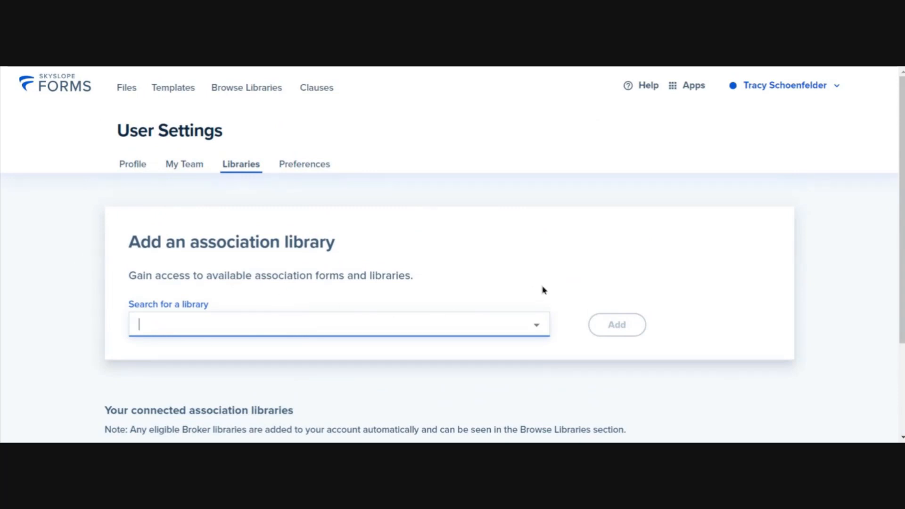
{"action": "left_click", "coordinate": [126, 87]}
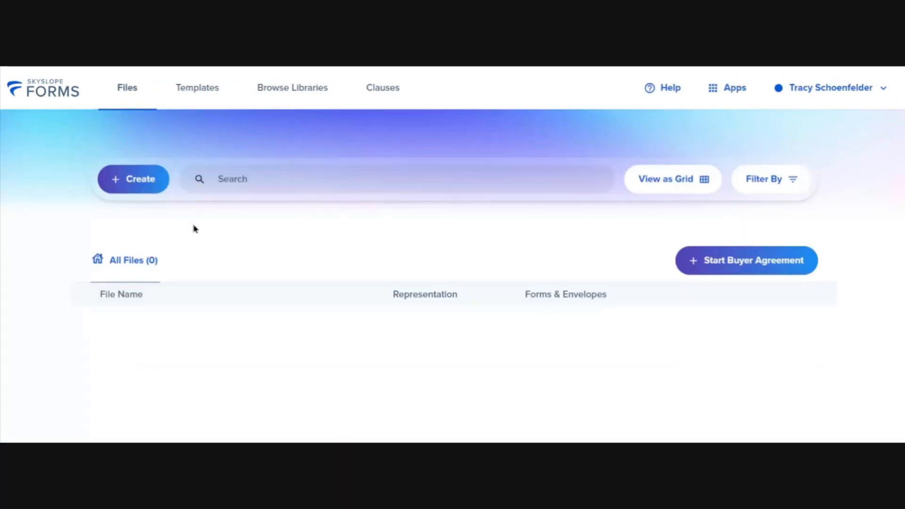
{"action": "left_click", "coordinate": [292, 87]}
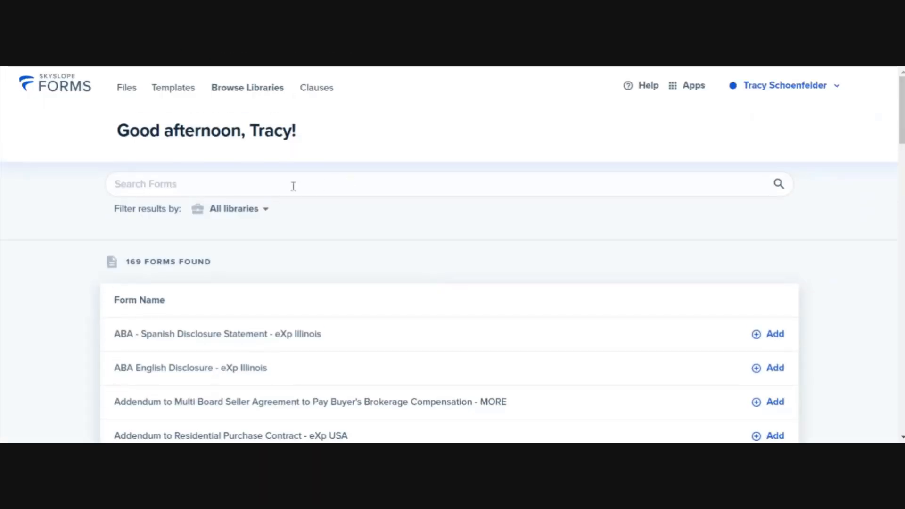
{"action": "mouse_move", "coordinate": [266, 214]}
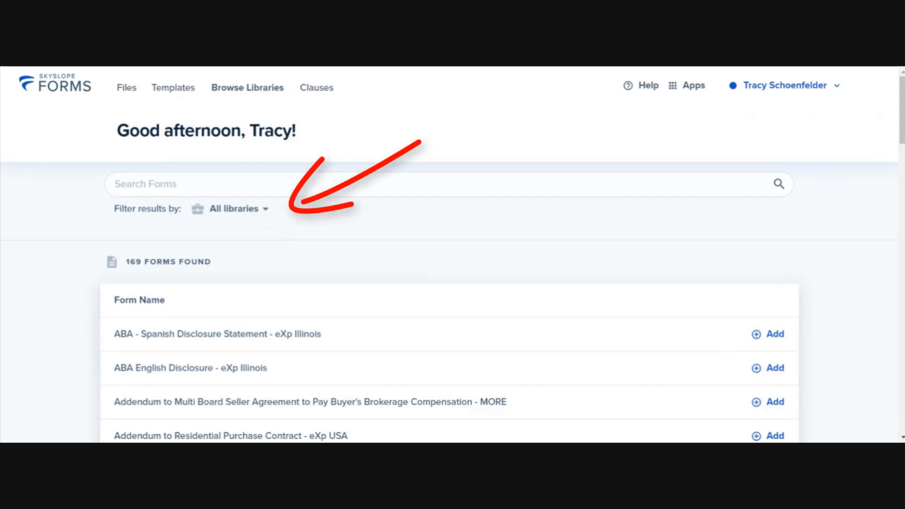
{"action": "left_click", "coordinate": [233, 208]}
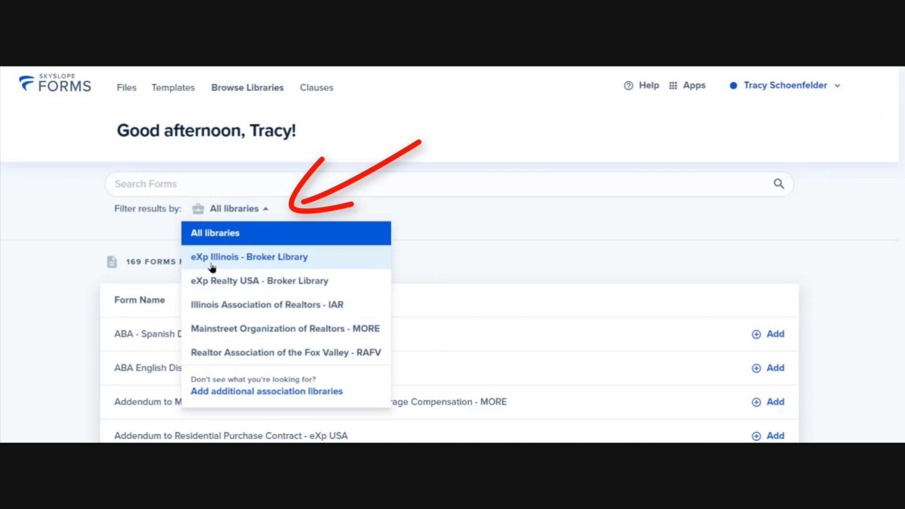
{"action": "left_click", "coordinate": [249, 257]}
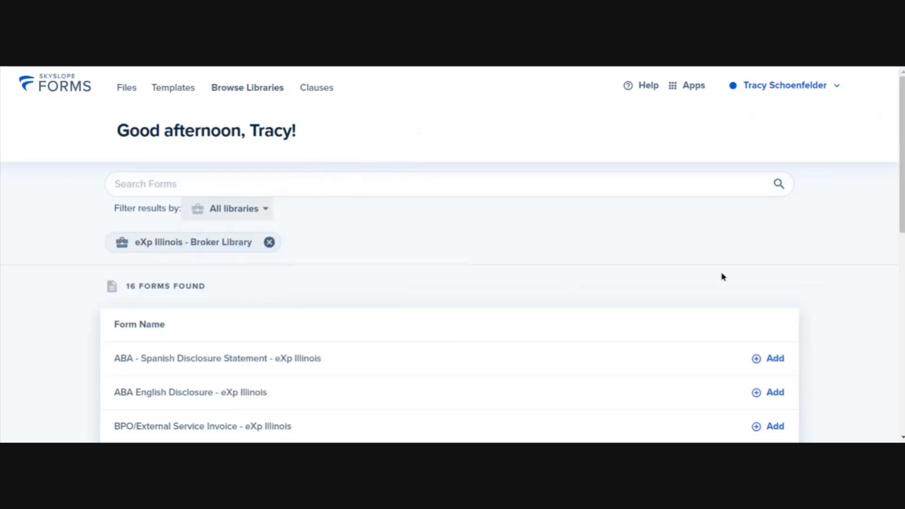
{"action": "scroll", "scroll_direction": "down", "scroll_amount": 3}
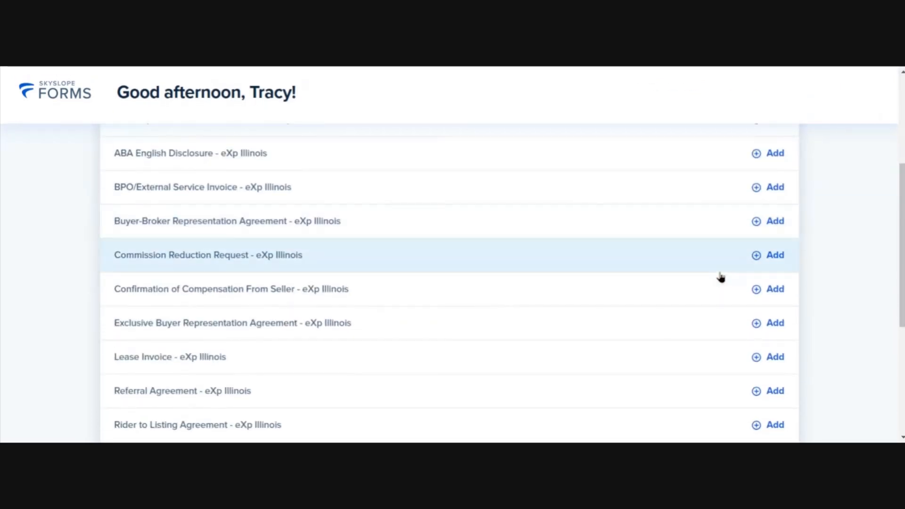
{"action": "scroll", "scroll_direction": "down", "scroll_amount": 3}
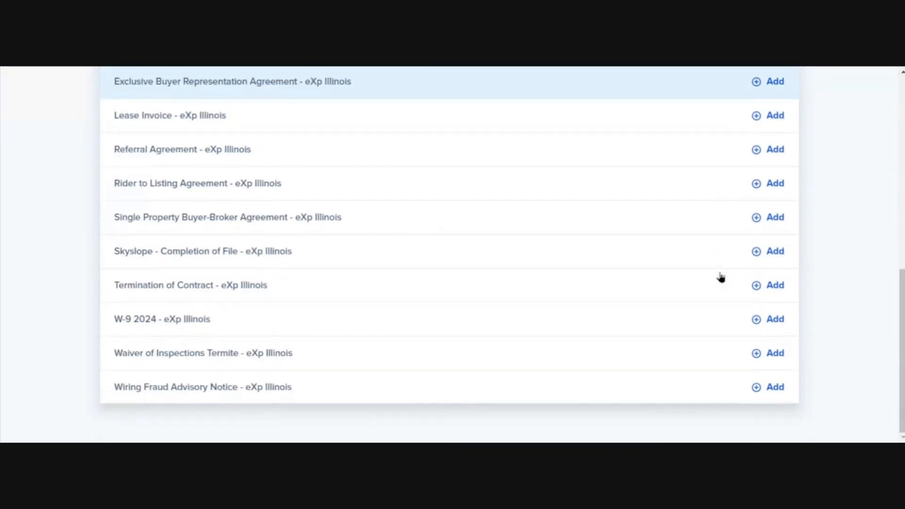
{"action": "mouse_move", "coordinate": [240, 398]}
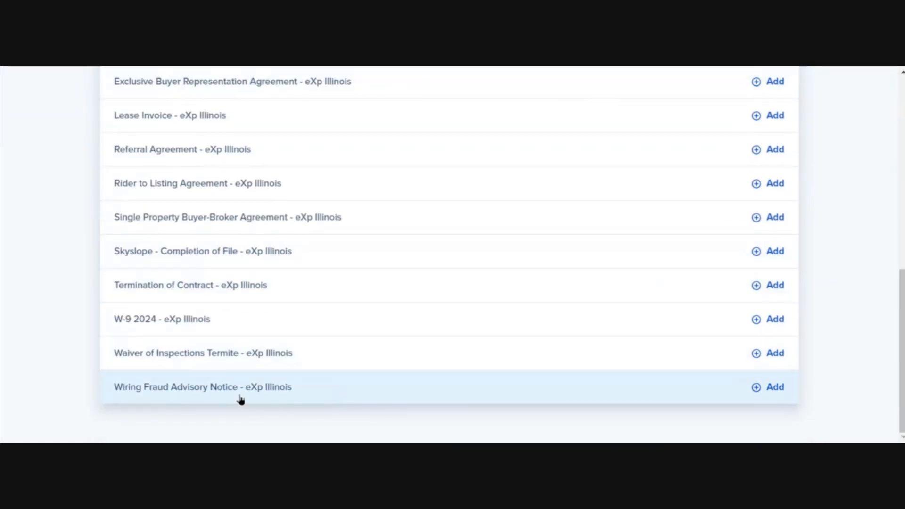
{"action": "scroll", "scroll_direction": "up", "scroll_amount": 3}
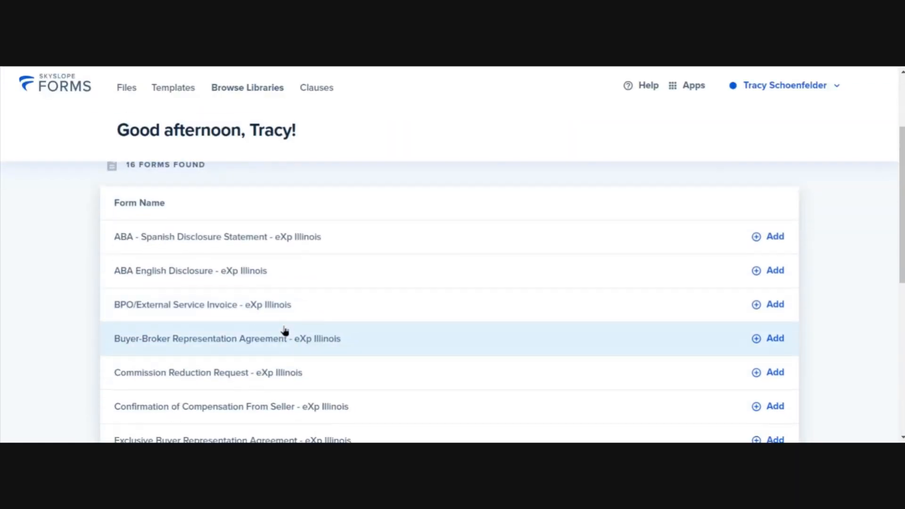
{"action": "scroll", "scroll_direction": "up", "scroll_amount": 3}
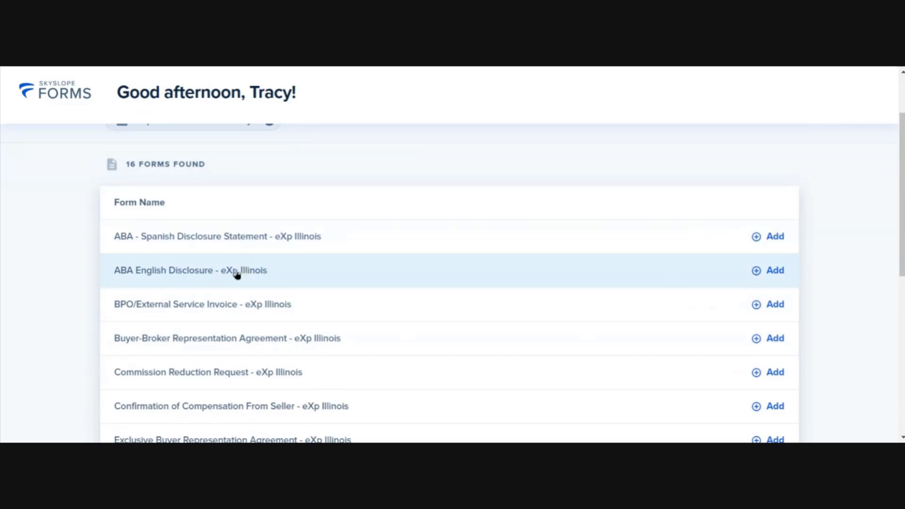
{"action": "scroll", "scroll_direction": "down", "scroll_amount": 3}
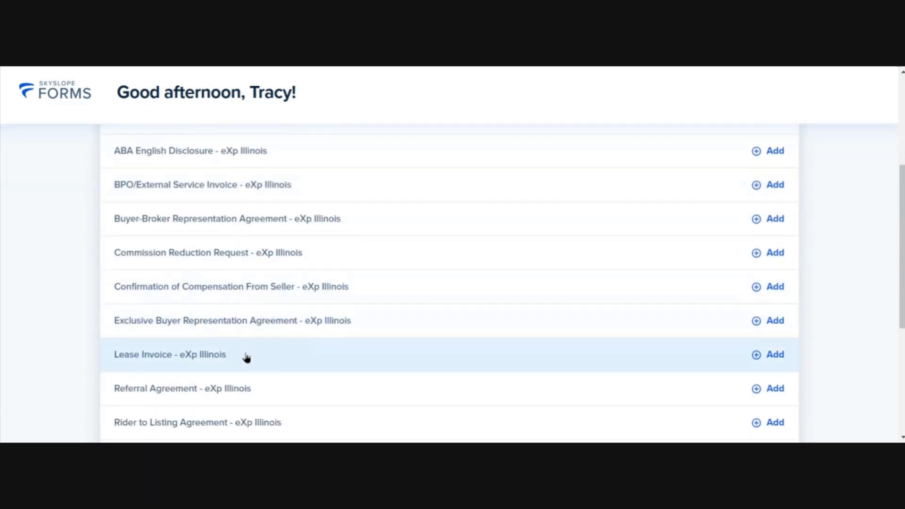
{"action": "scroll", "scroll_direction": "up", "scroll_amount": 3}
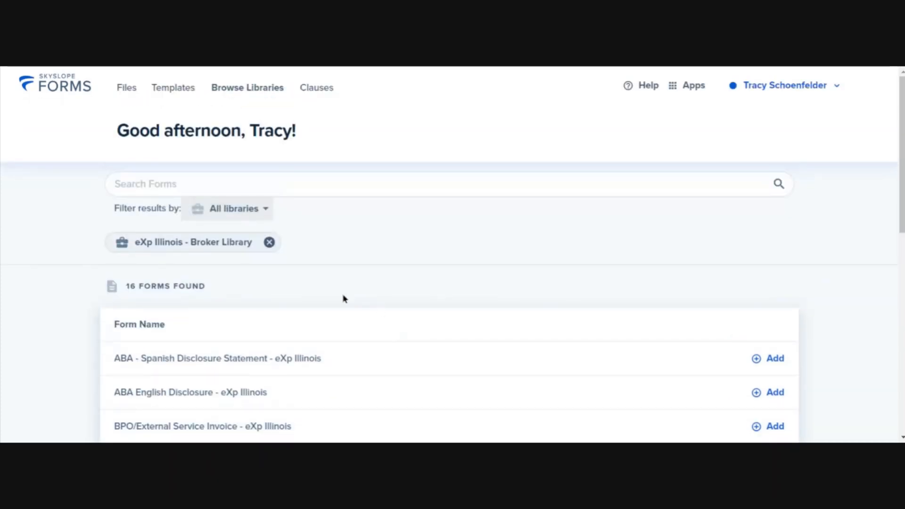
{"action": "mouse_move", "coordinate": [268, 242]}
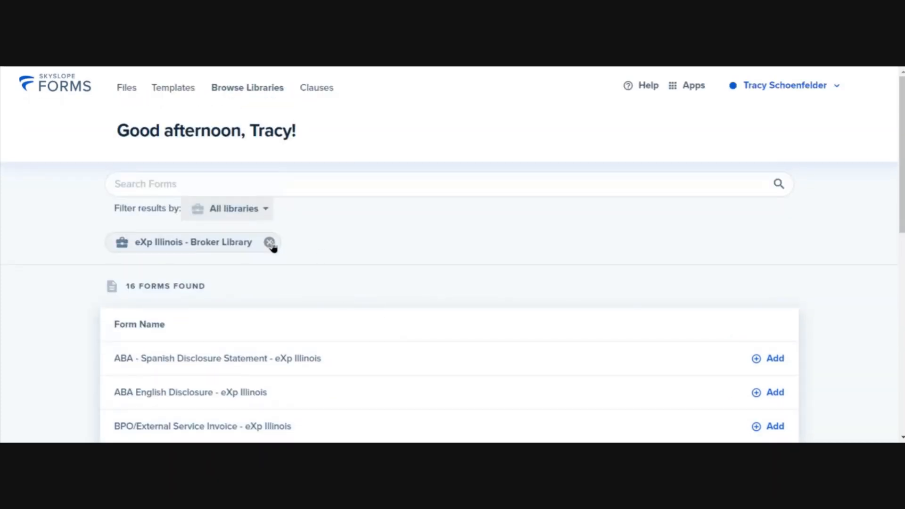
- Replace the eXp Illinois filter with the Illinois Association of Realtors - IAR library (57 forms)
{"action": "left_click", "coordinate": [233, 208]}
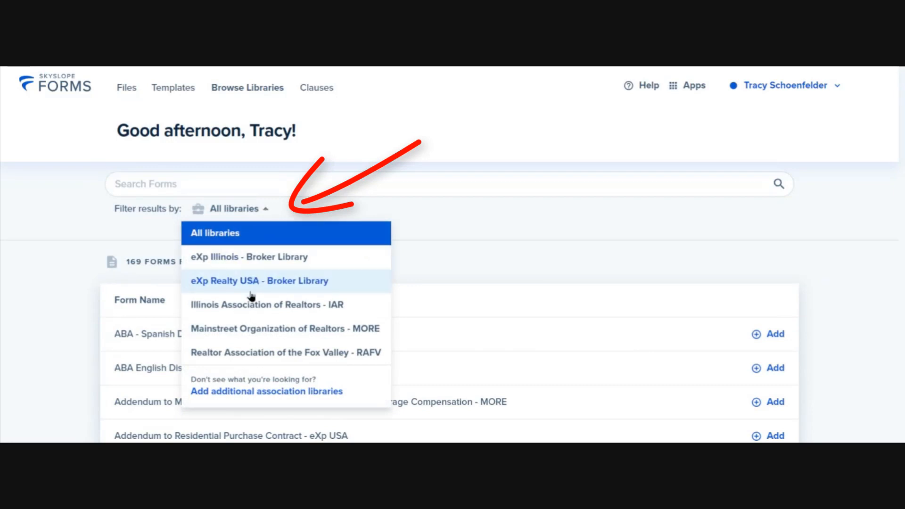
{"action": "left_click", "coordinate": [266, 305]}
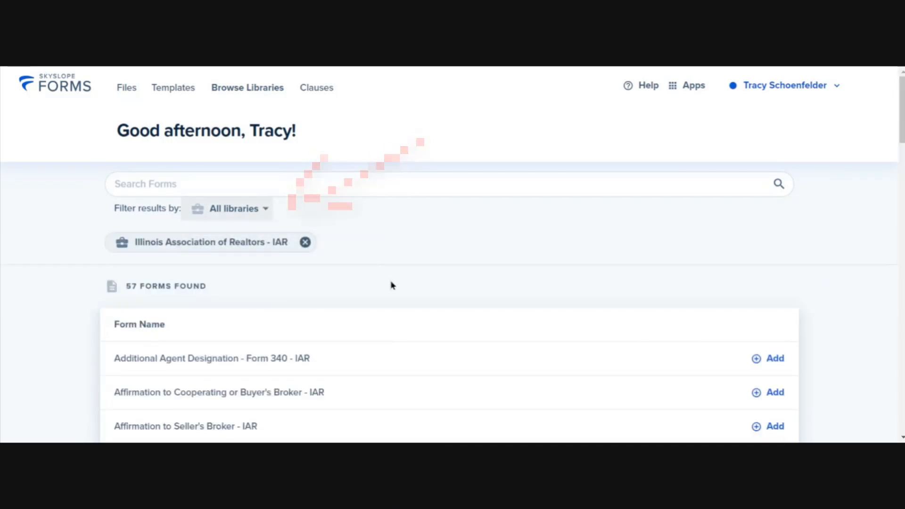
{"action": "scroll", "scroll_direction": "down", "scroll_amount": 3}
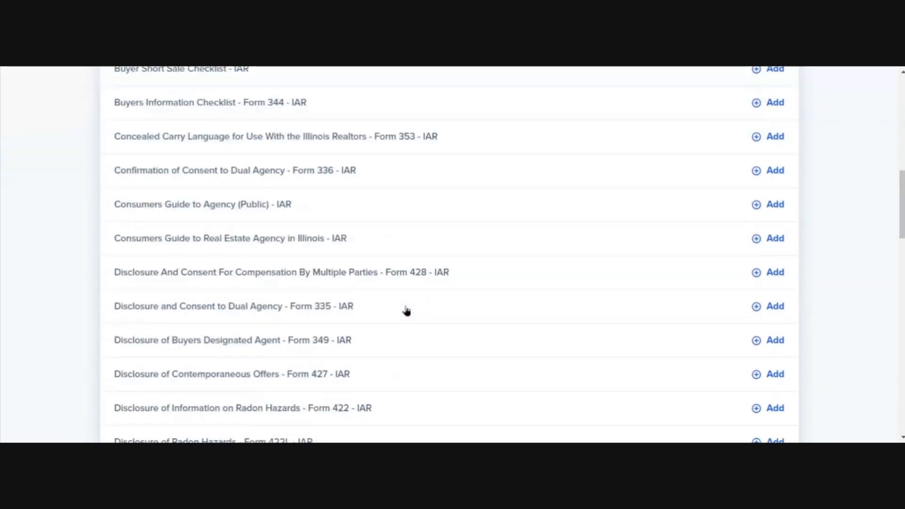
{"action": "scroll", "scroll_direction": "down", "scroll_amount": 3}
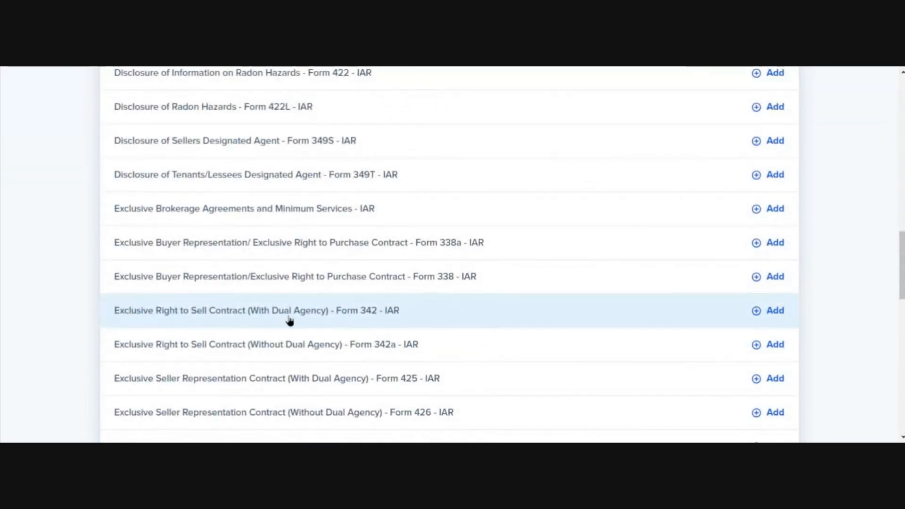
{"action": "mouse_move", "coordinate": [412, 322]}
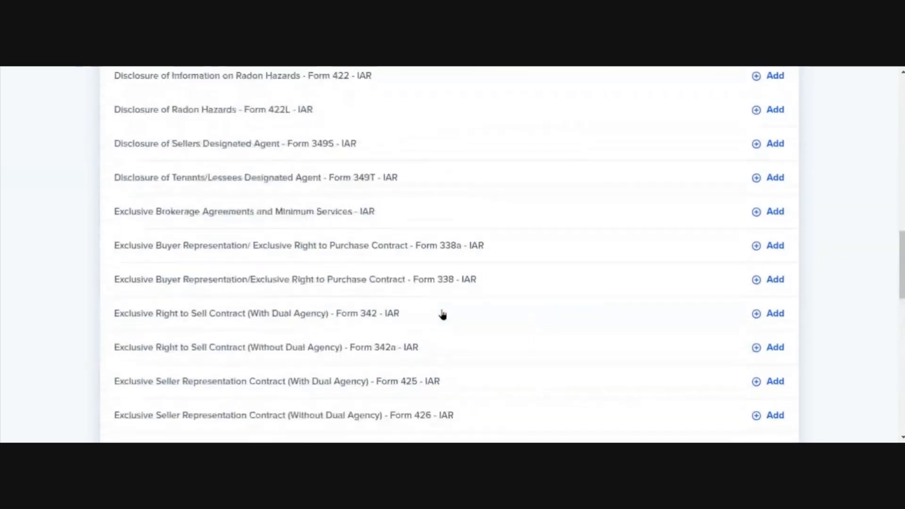
- Browse the IAR results and preview the Consumers Guide to Agency (Public) form
{"action": "scroll", "scroll_direction": "up", "scroll_amount": 3}
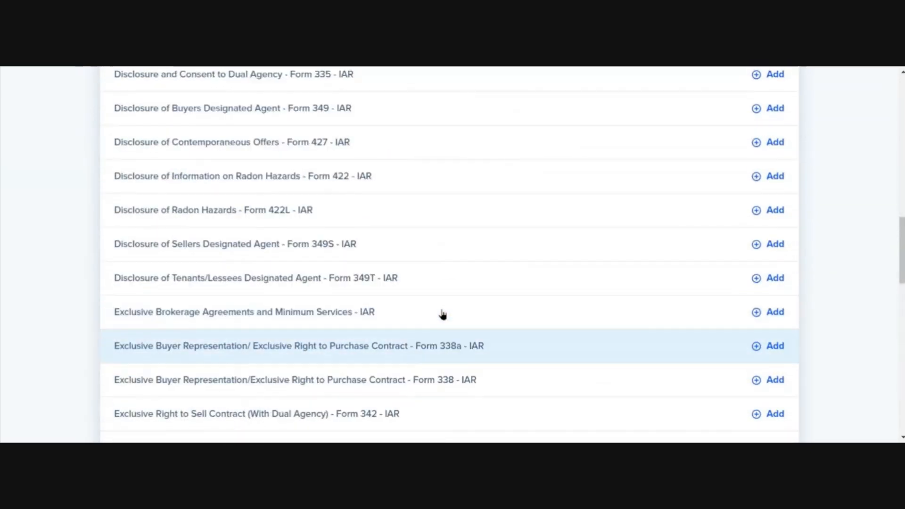
{"action": "scroll", "scroll_direction": "up", "scroll_amount": 3}
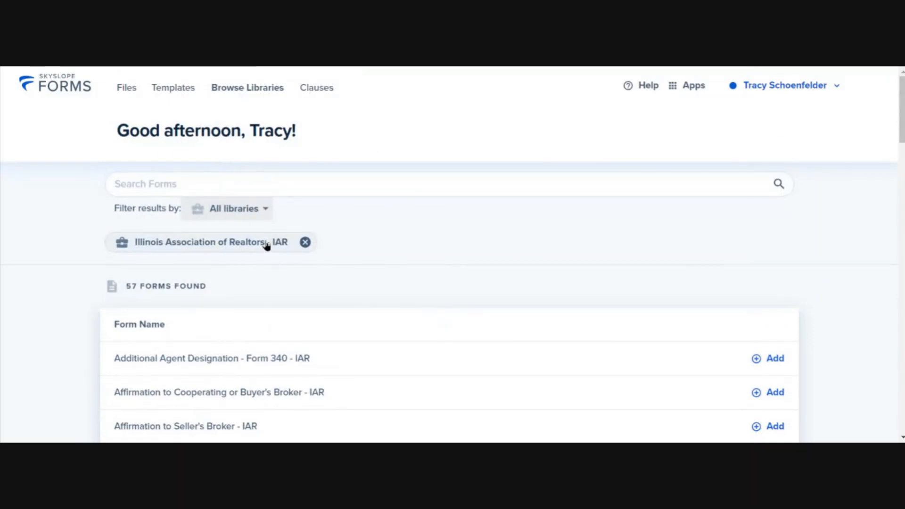
{"action": "mouse_move", "coordinate": [259, 93]}
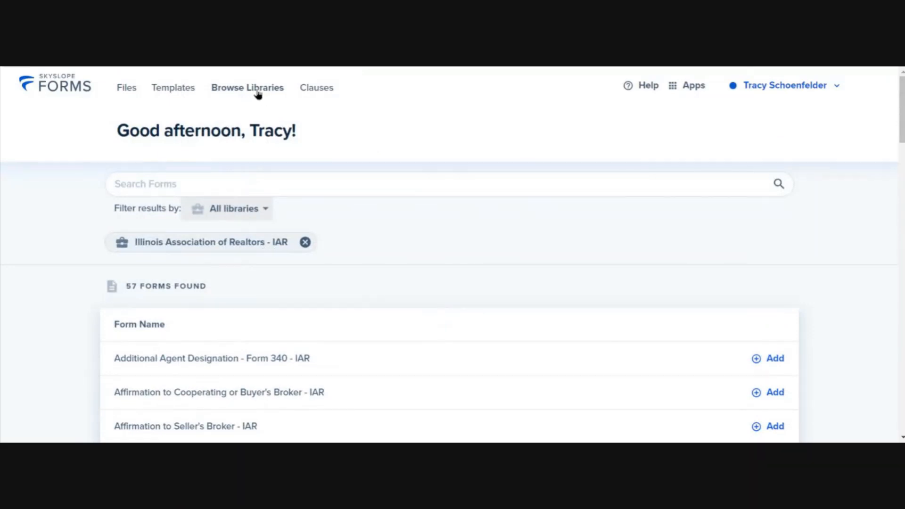
{"action": "mouse_move", "coordinate": [338, 278]}
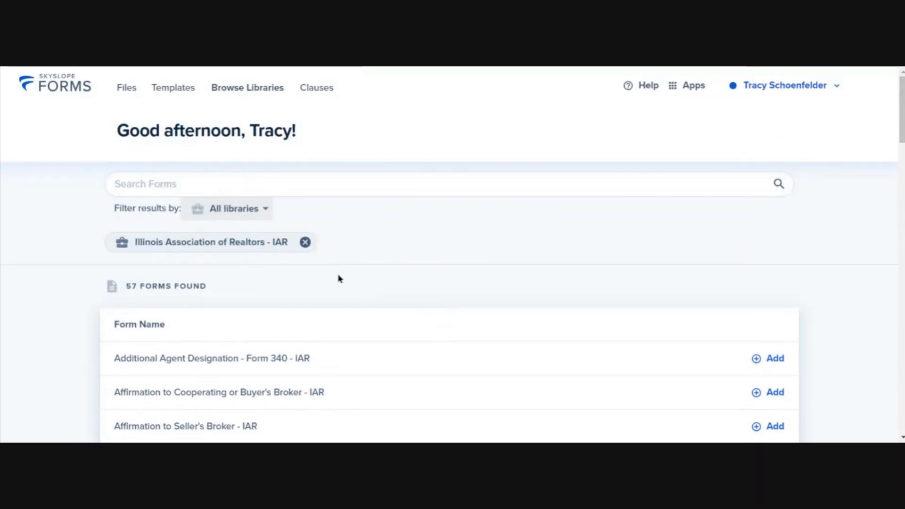
{"action": "scroll", "scroll_direction": "down", "scroll_amount": 3}
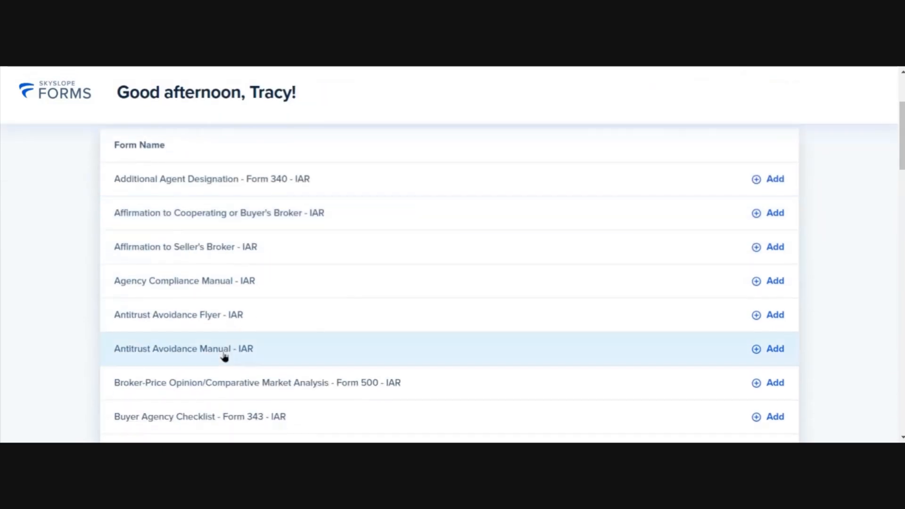
{"action": "scroll", "scroll_direction": "down", "scroll_amount": 3}
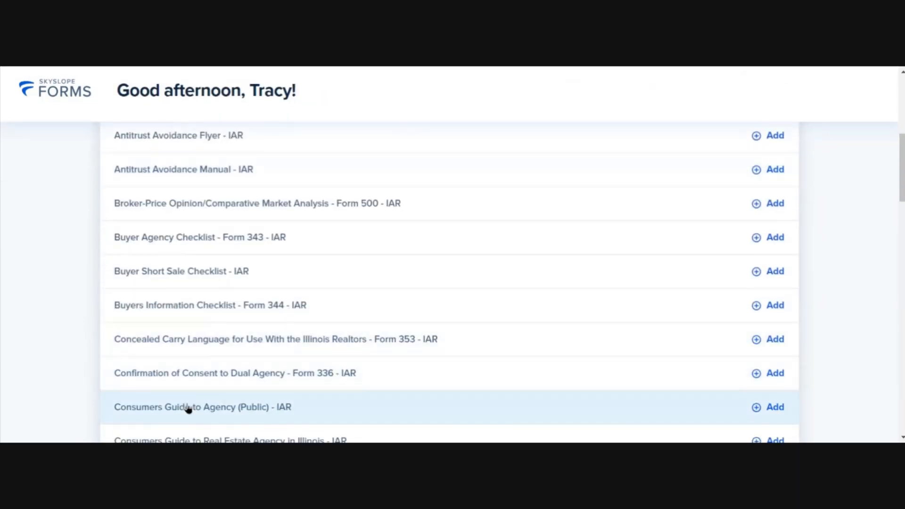
{"action": "left_click", "coordinate": [203, 408]}
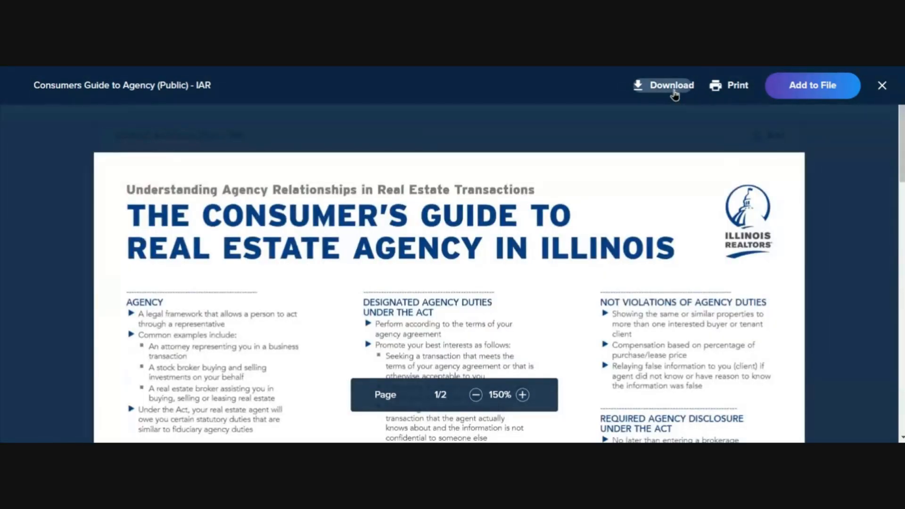
{"action": "mouse_move", "coordinate": [687, 150]}
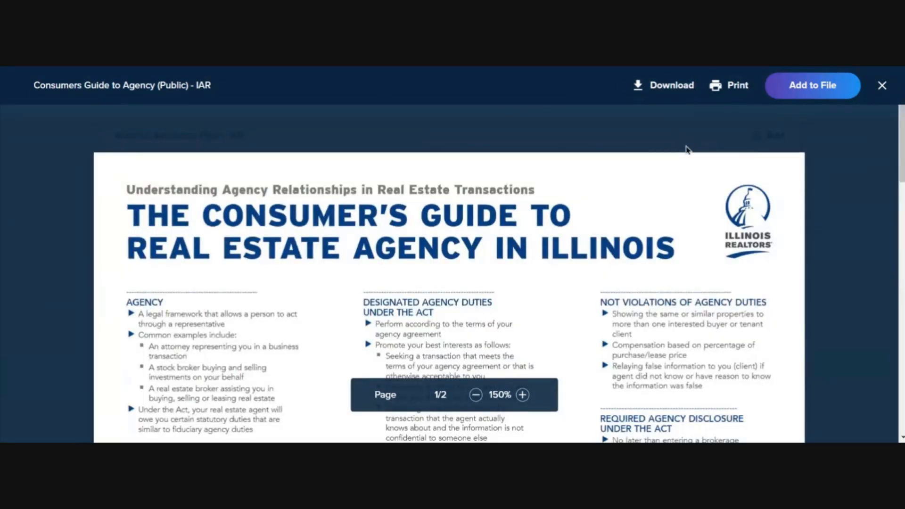
{"action": "mouse_move", "coordinate": [832, 249]}
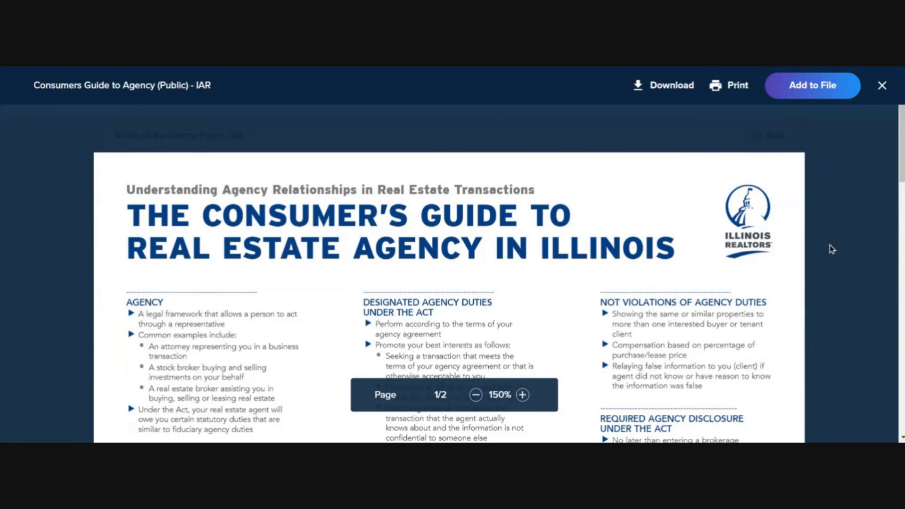